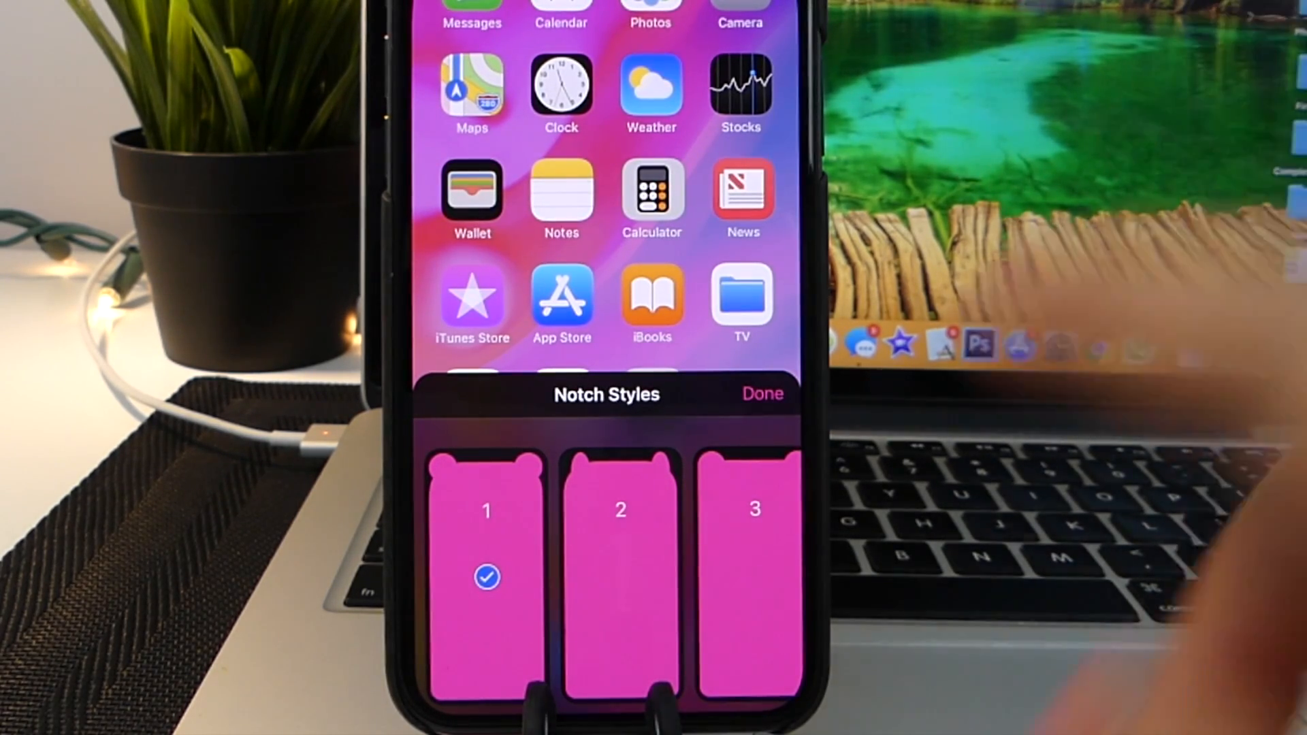
Step: Pick a different notch style and swipe through the numbered styles toward style 40
click(604, 578)
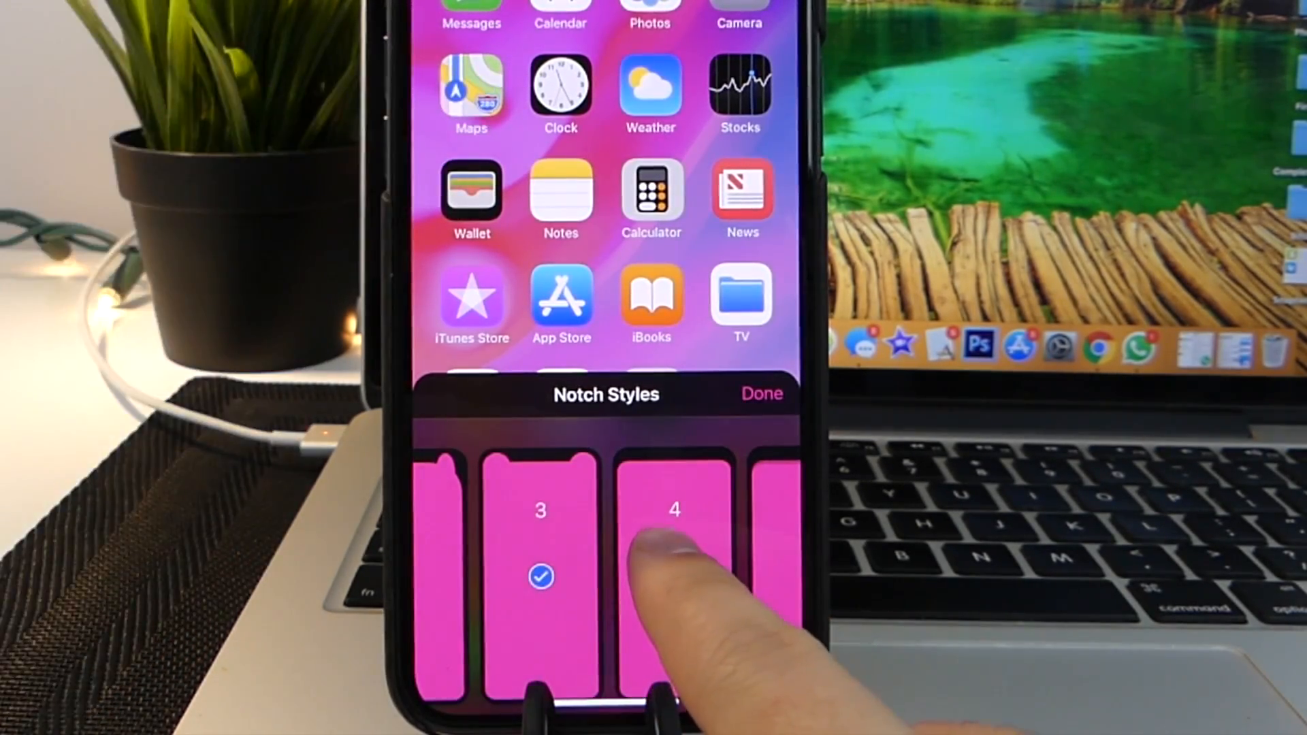
scroll(left, 3)
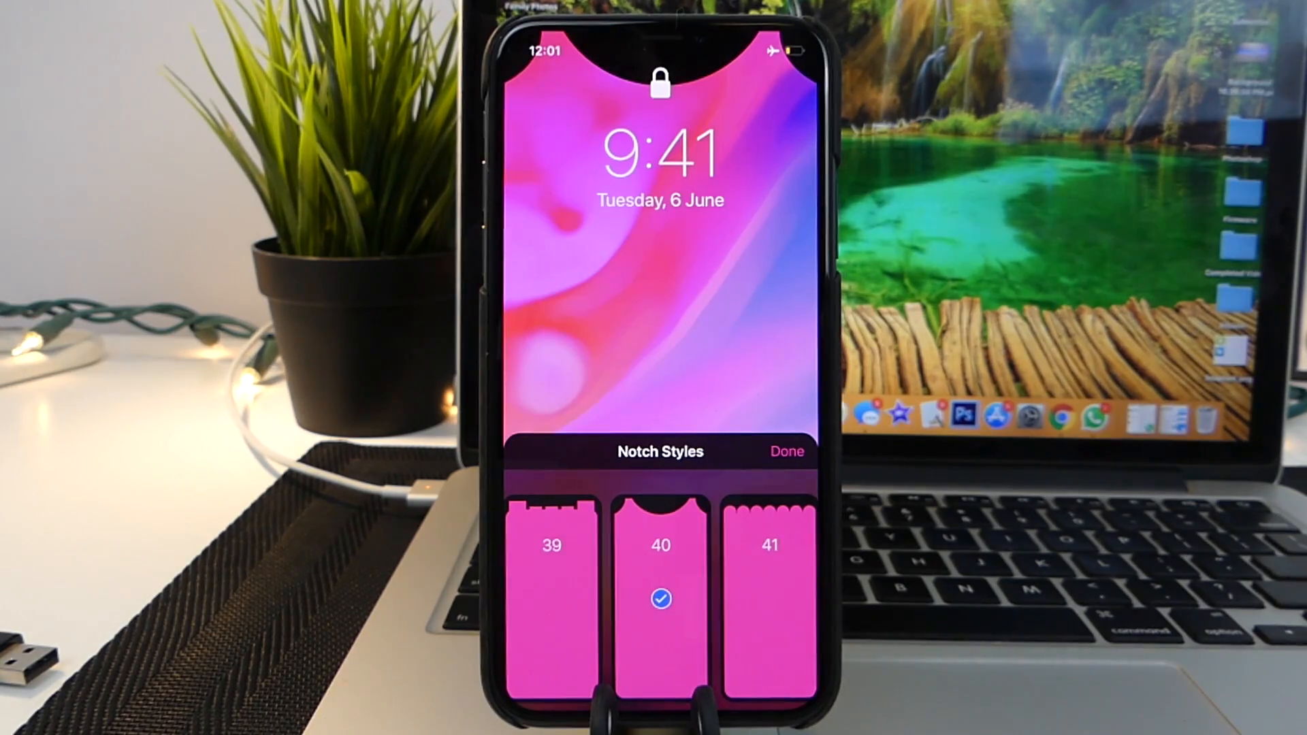
click(784, 451)
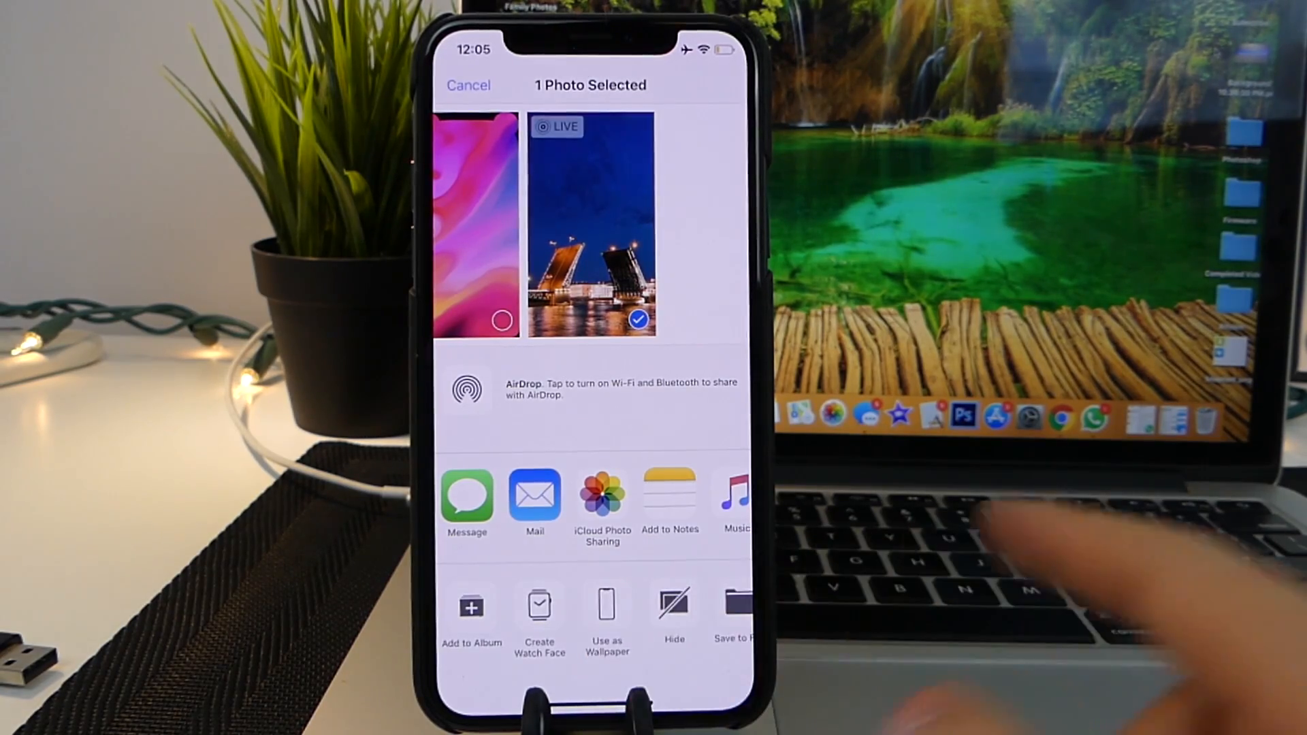
Step: Use the raised-bridges night Live Photo as the wallpaper
click(606, 606)
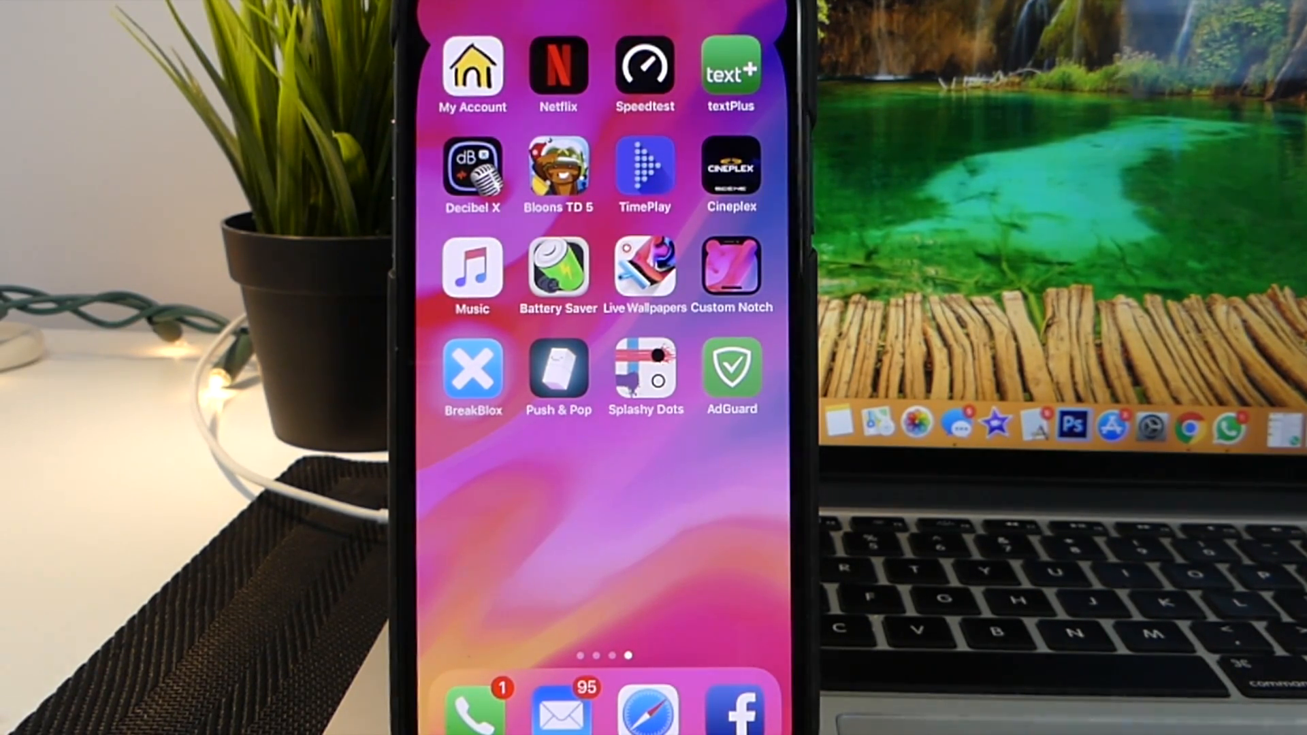
Step: Launch the Splashy Dots game from the home screen
click(645, 377)
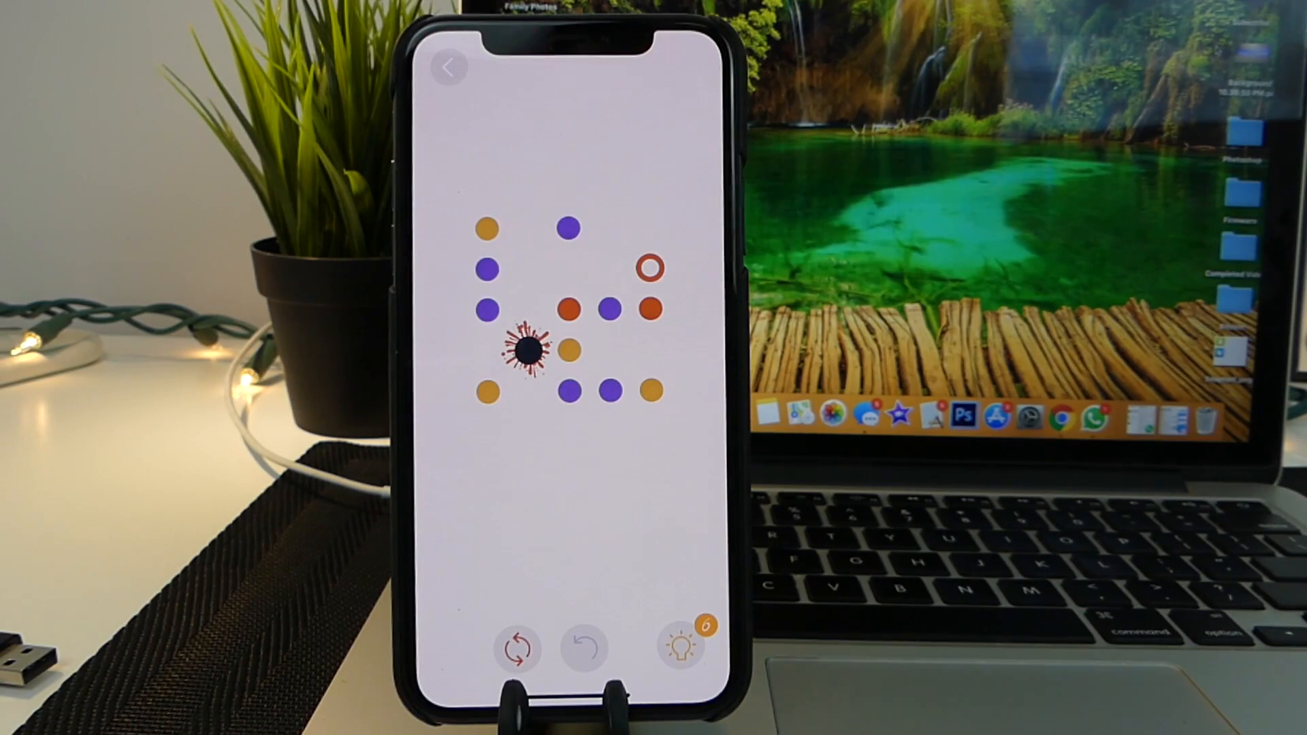